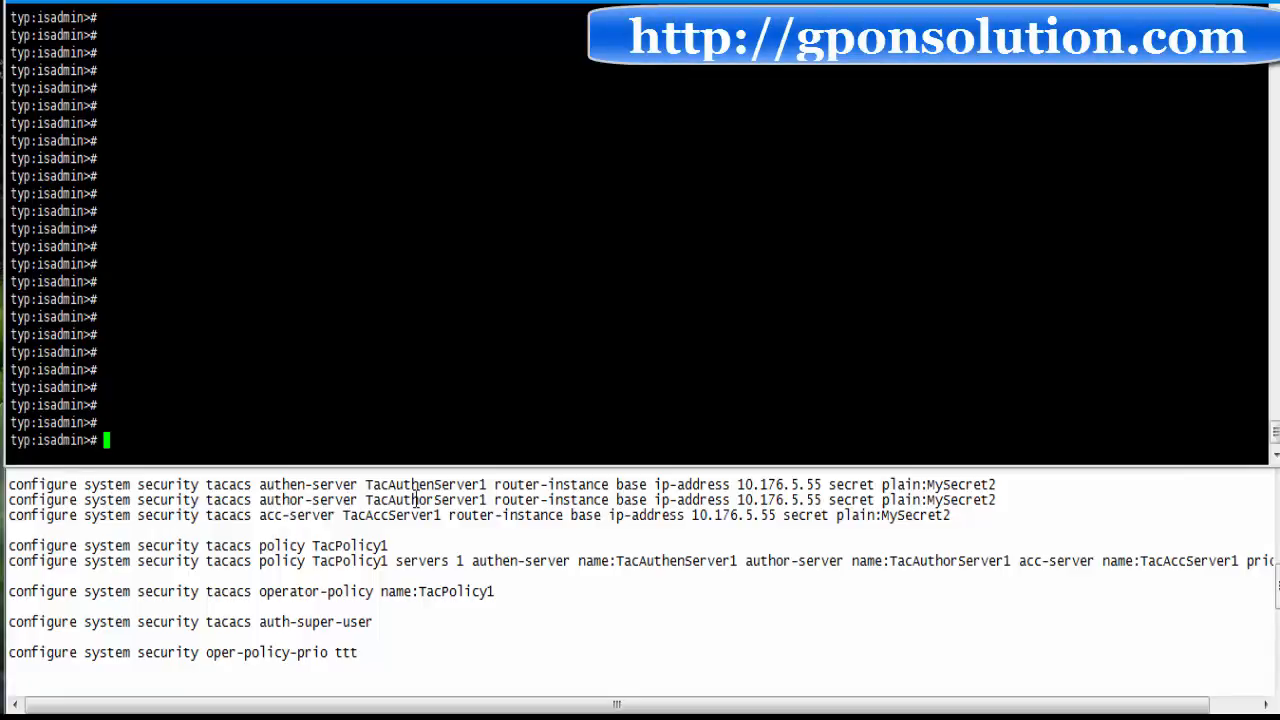
mouse_move(370, 484)
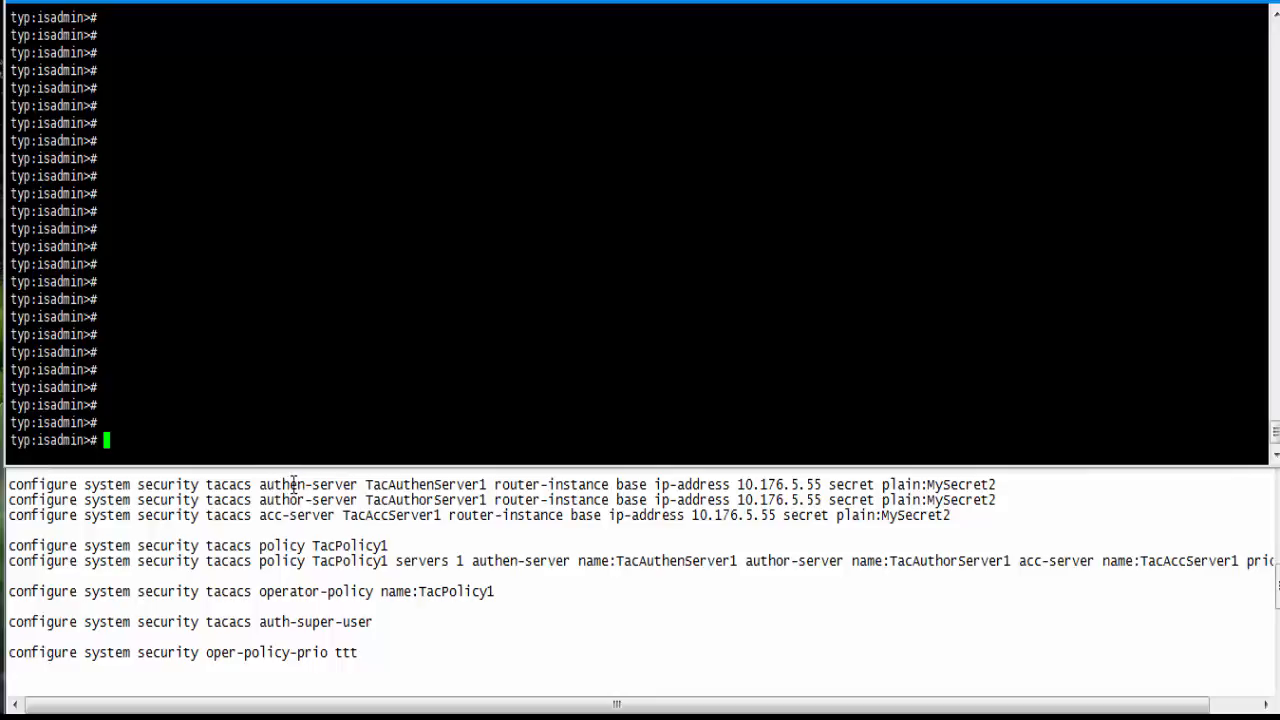
Cross-check TacPolicy1's authentication, authorization and accounting references against the three server definitions in the notes
double_click(283, 484)
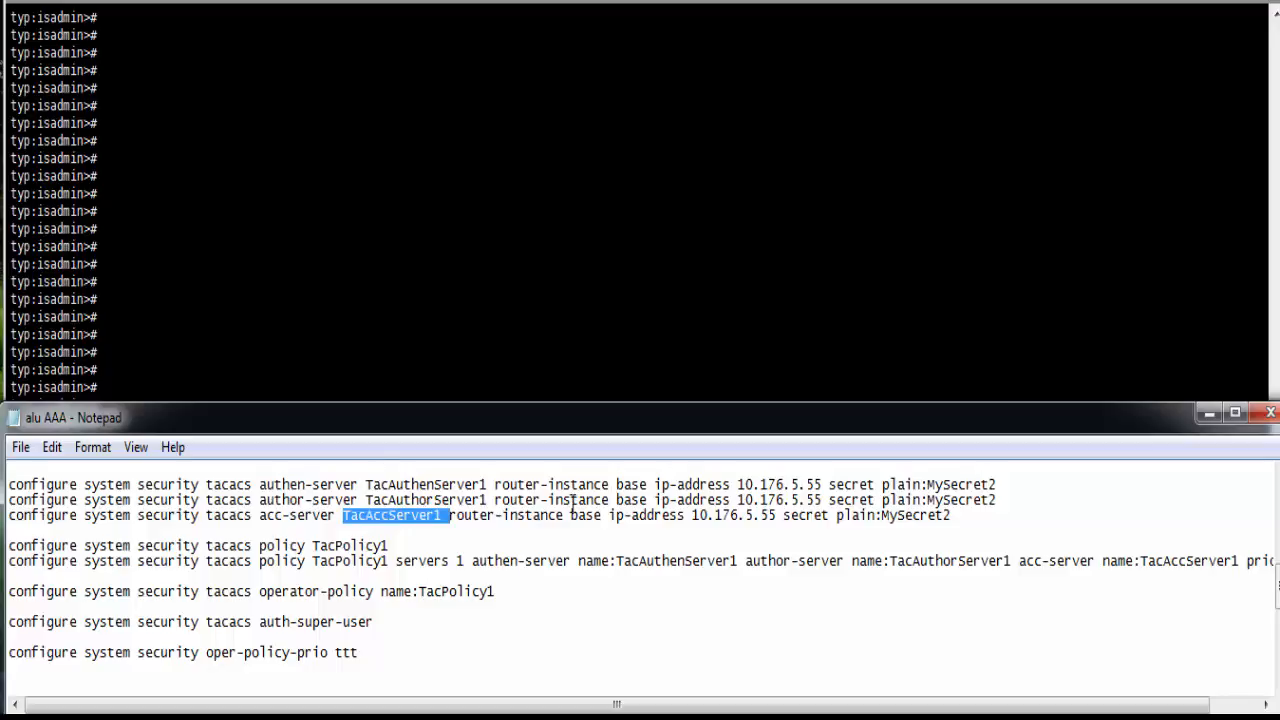
mouse_move(823, 480)
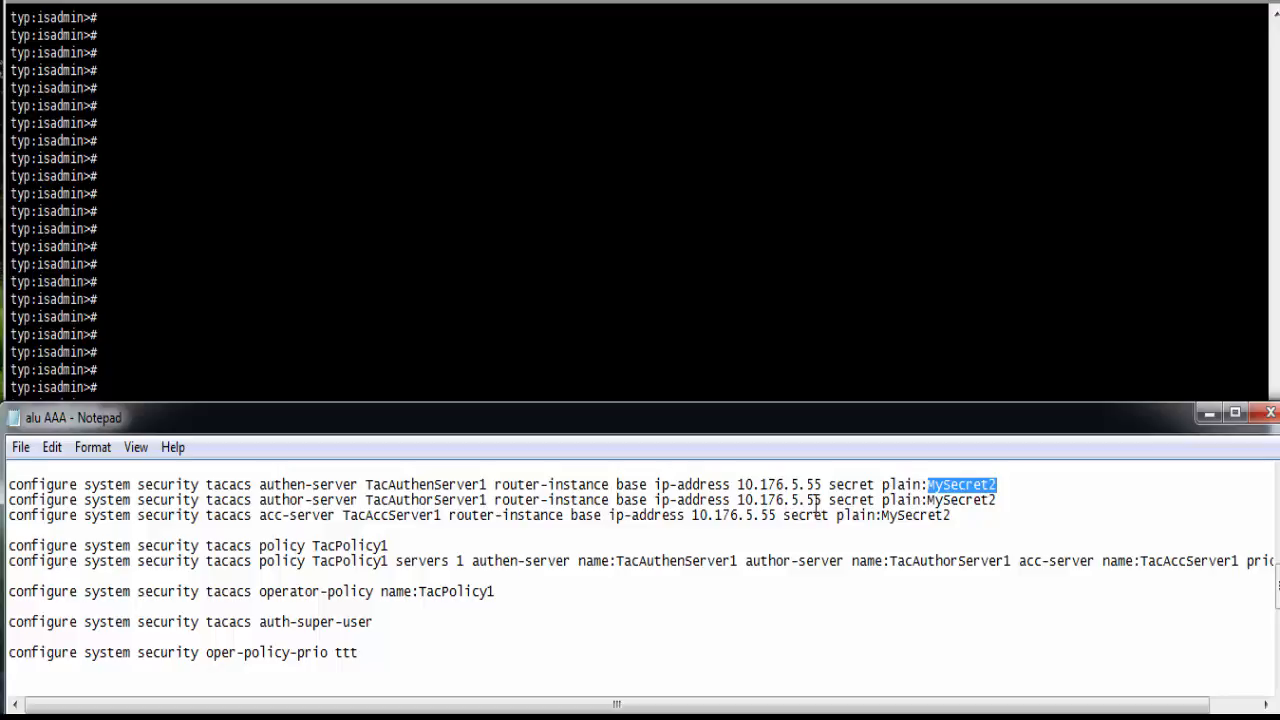
left_click(453, 497)
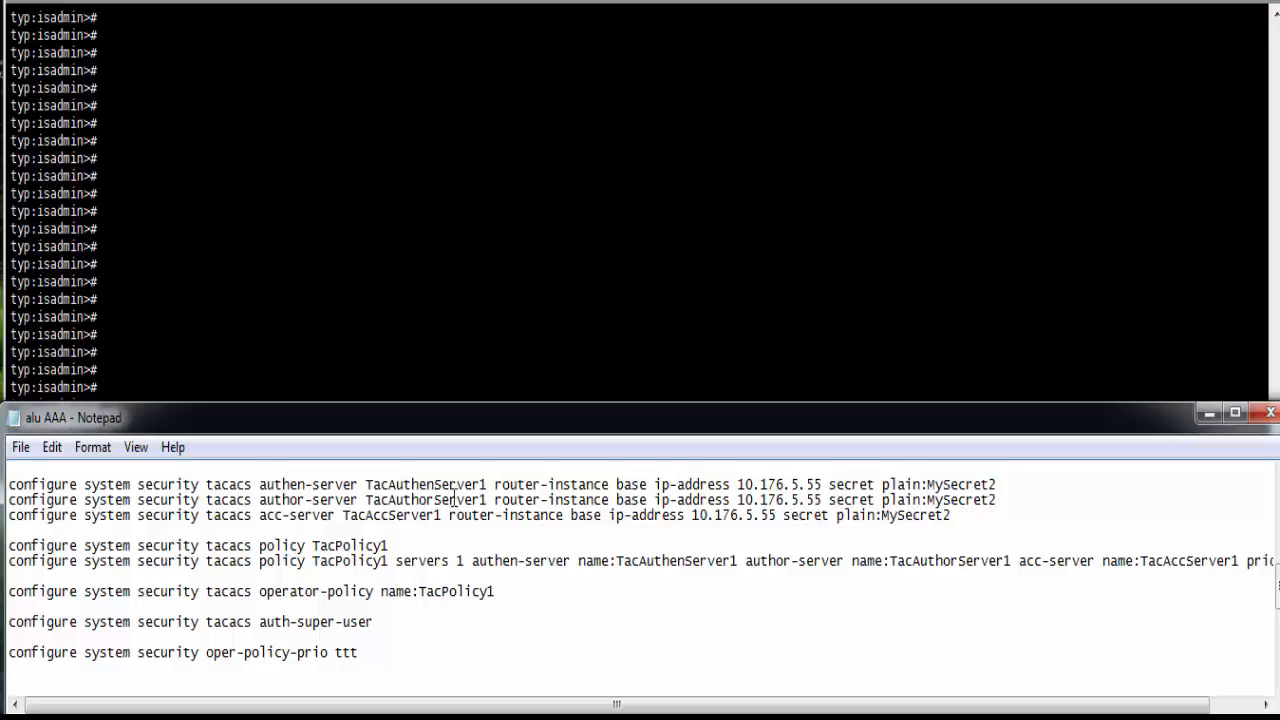
mouse_move(195, 547)
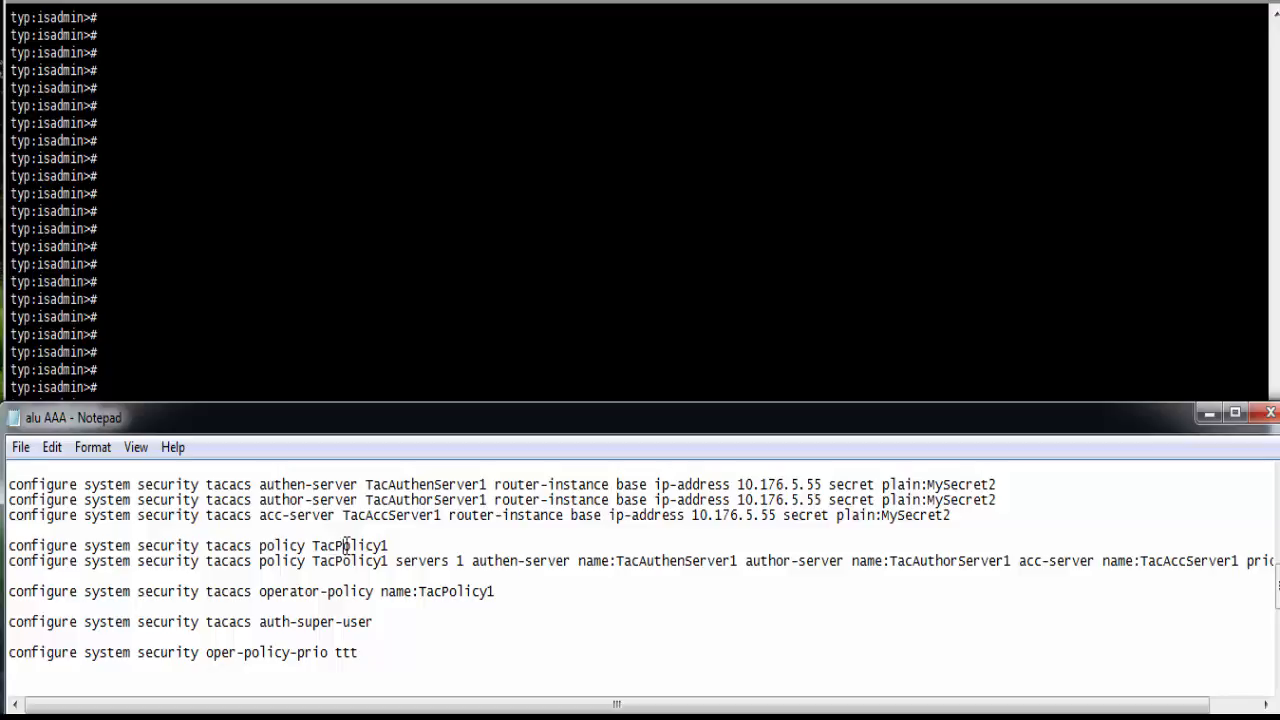
double_click(349, 545)
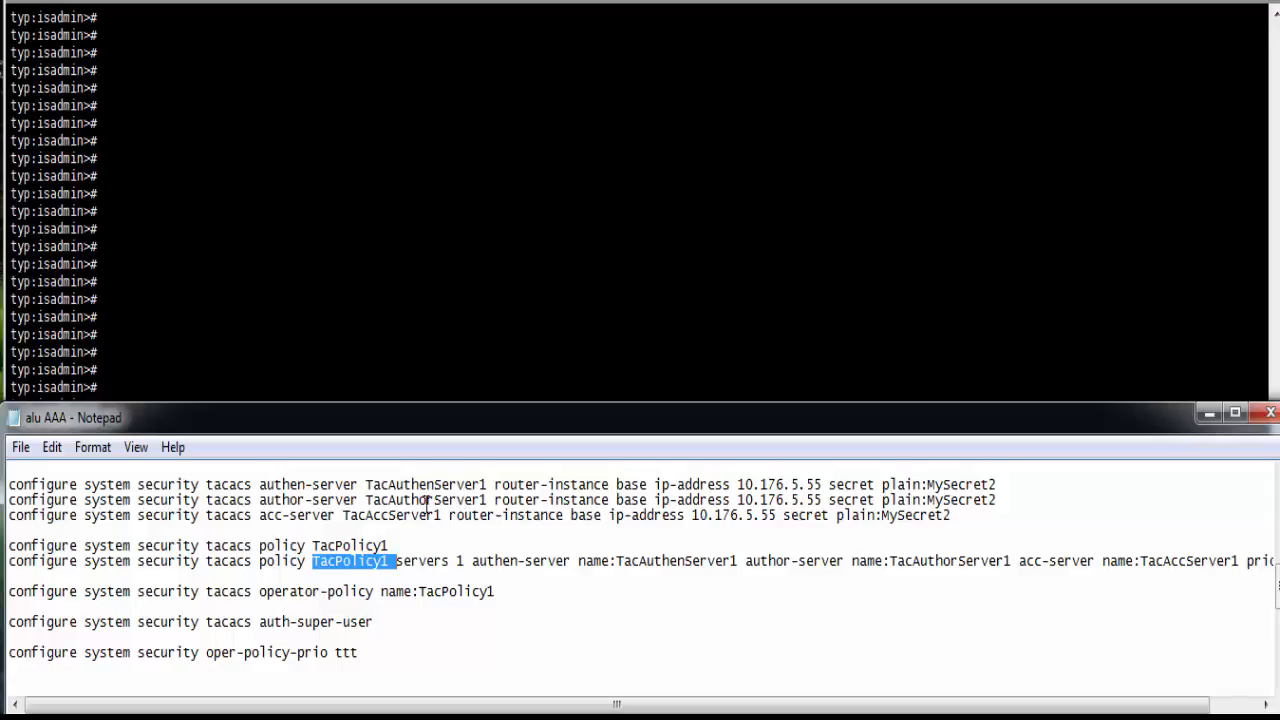
mouse_move(495, 561)
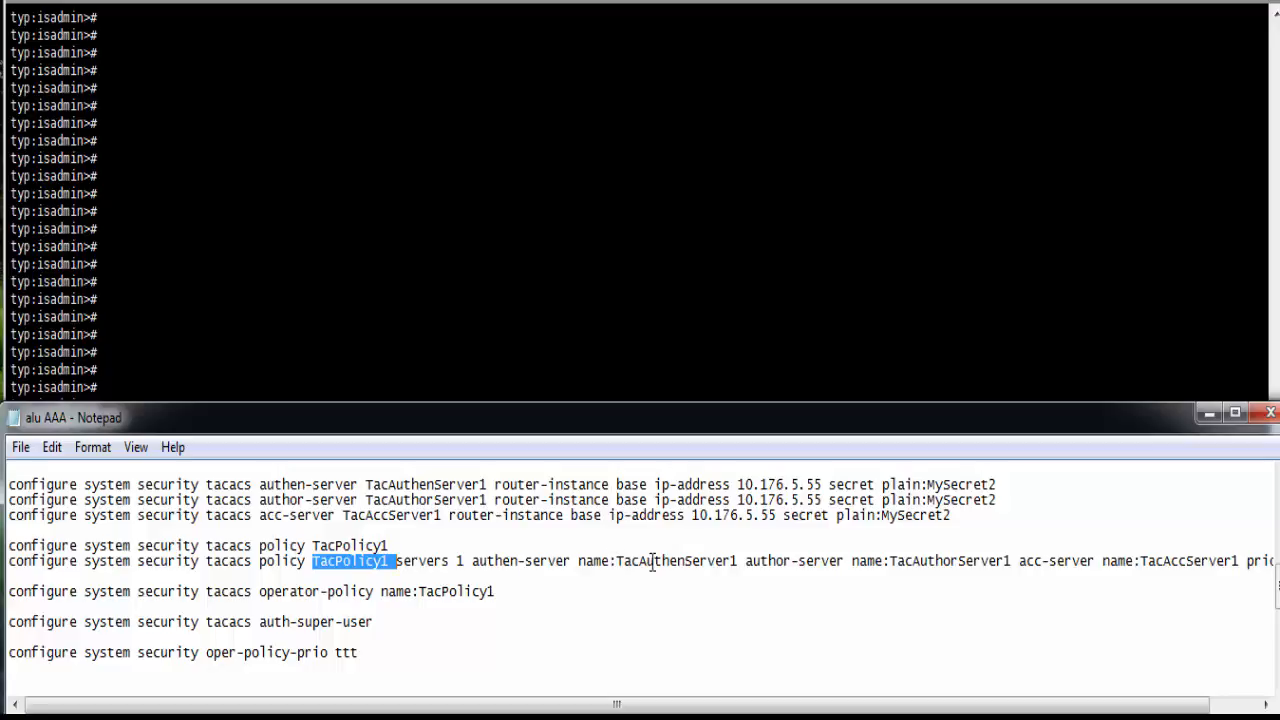
double_click(658, 560)
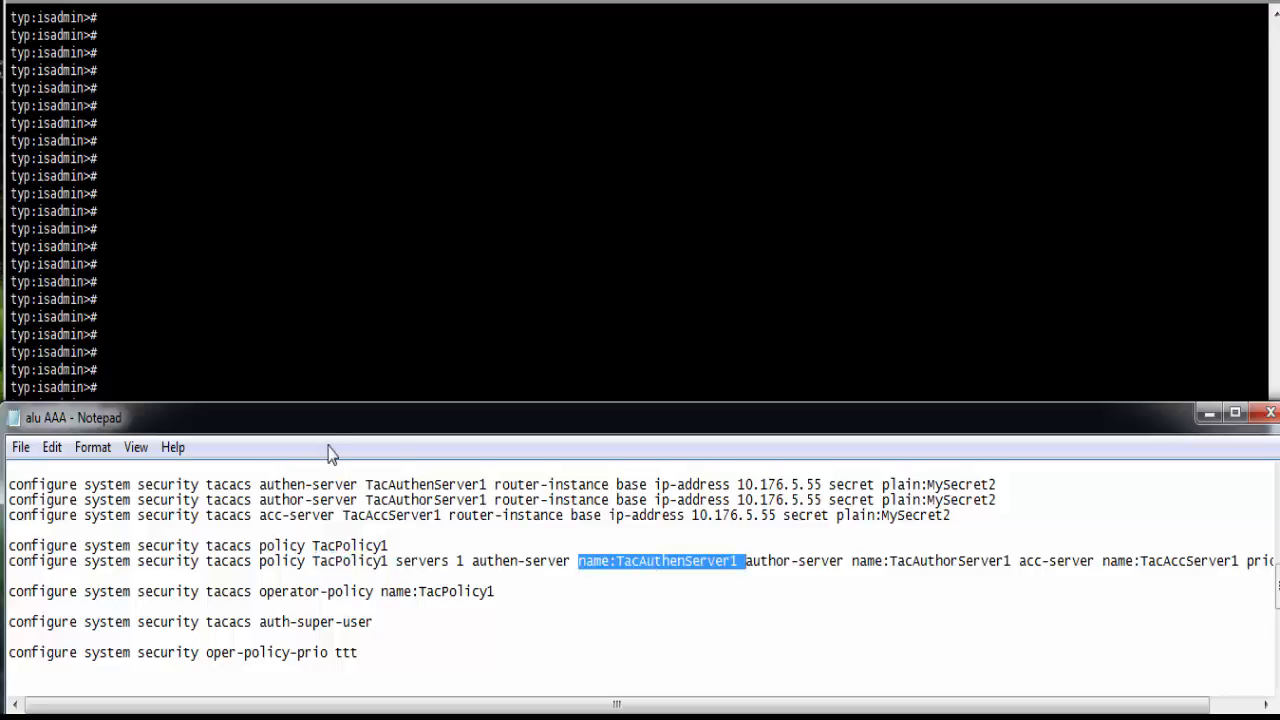
double_click(426, 484)
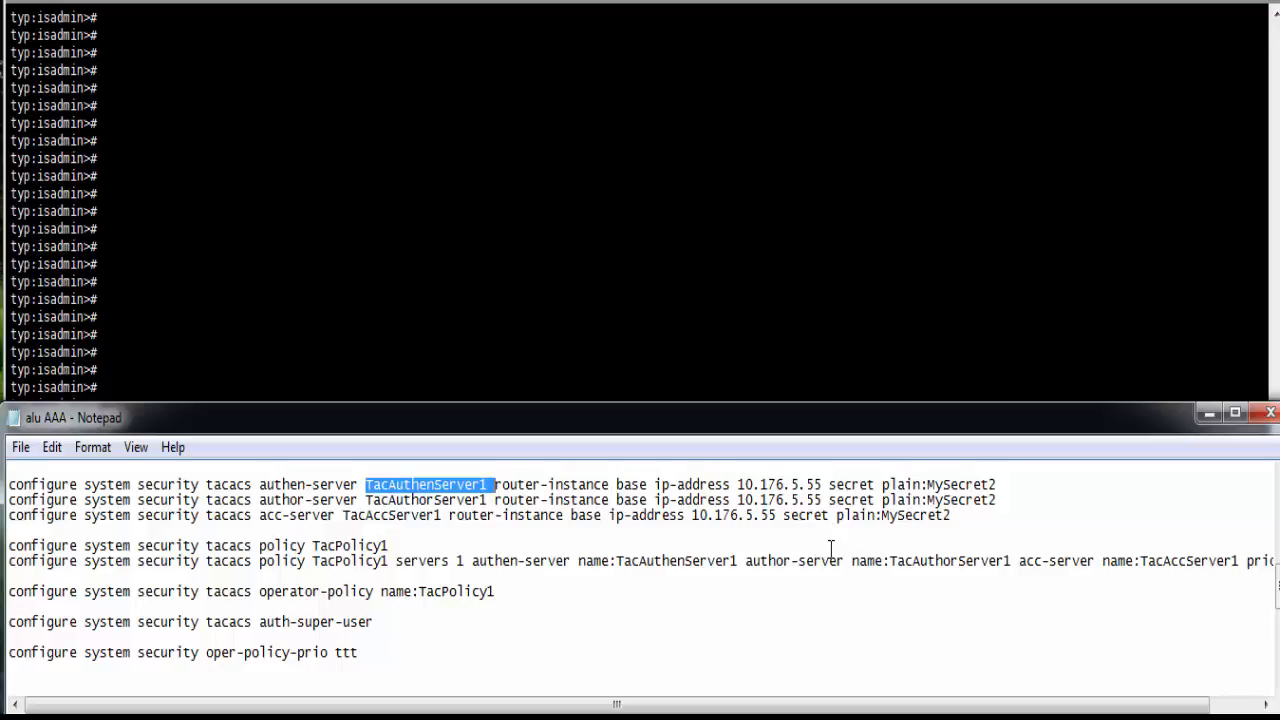
double_click(426, 500)
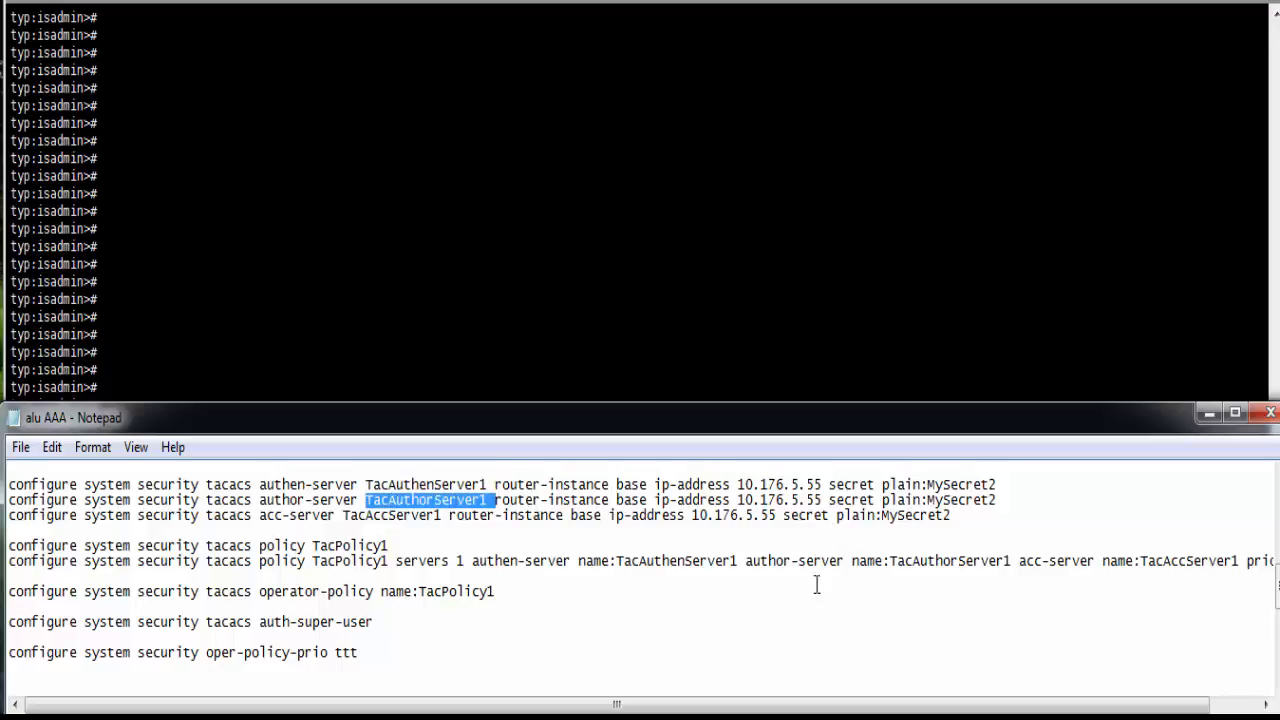
double_click(935, 560)
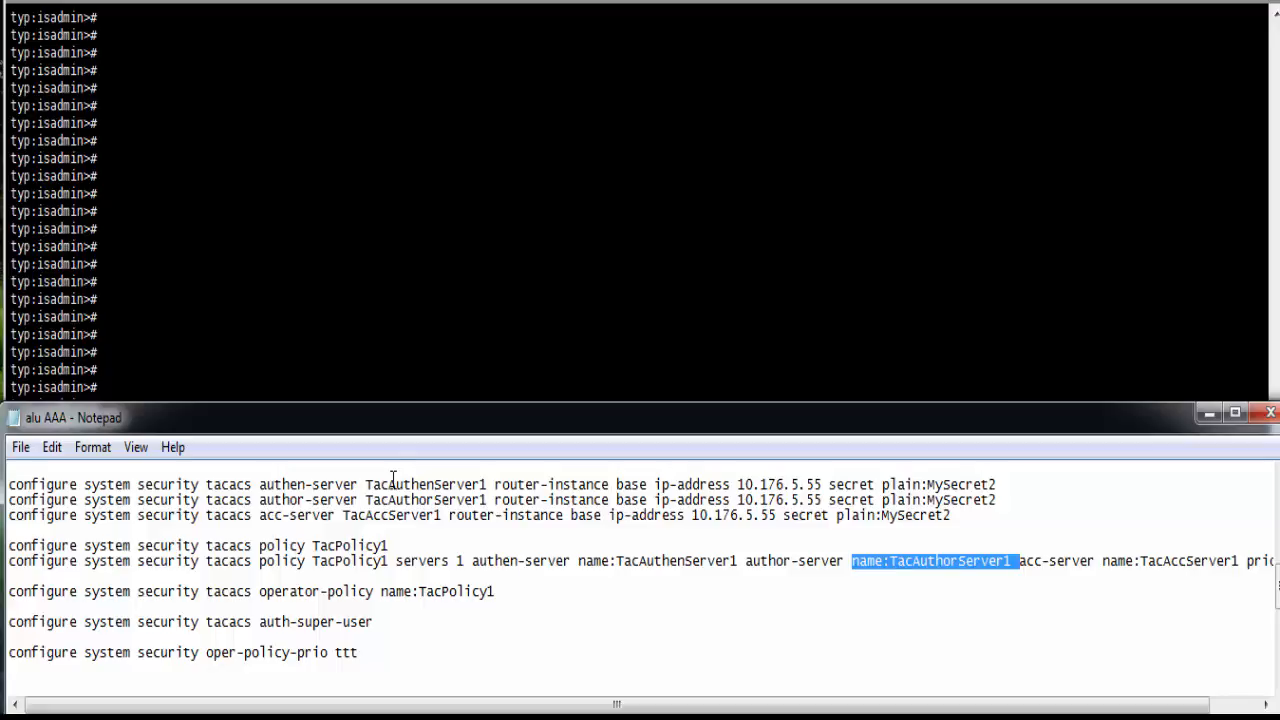
double_click(392, 515)
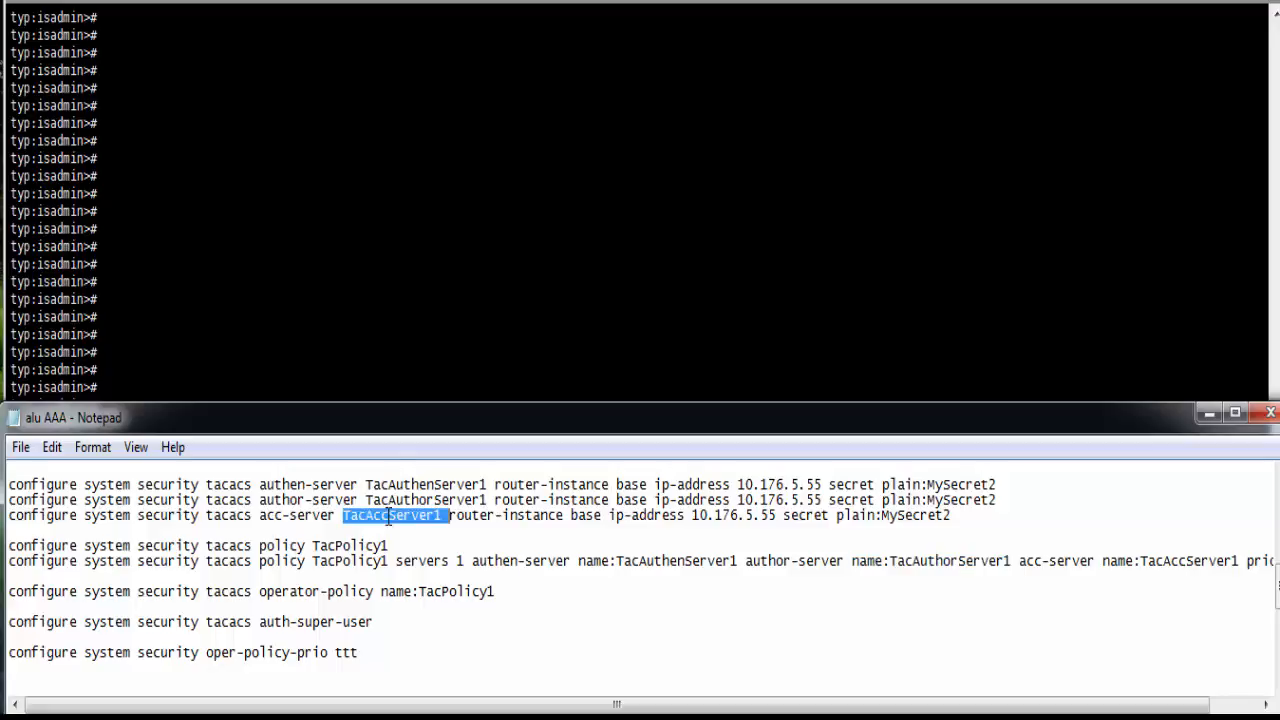
mouse_move(1173, 555)
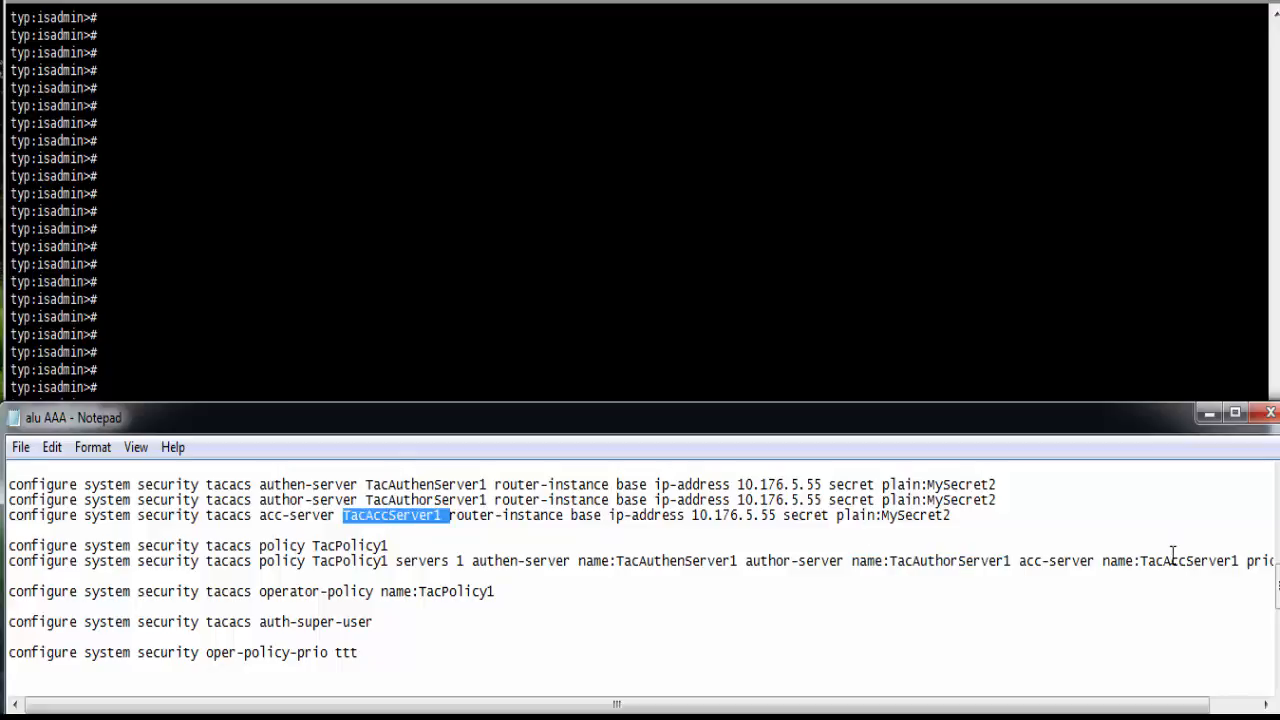
double_click(1170, 561)
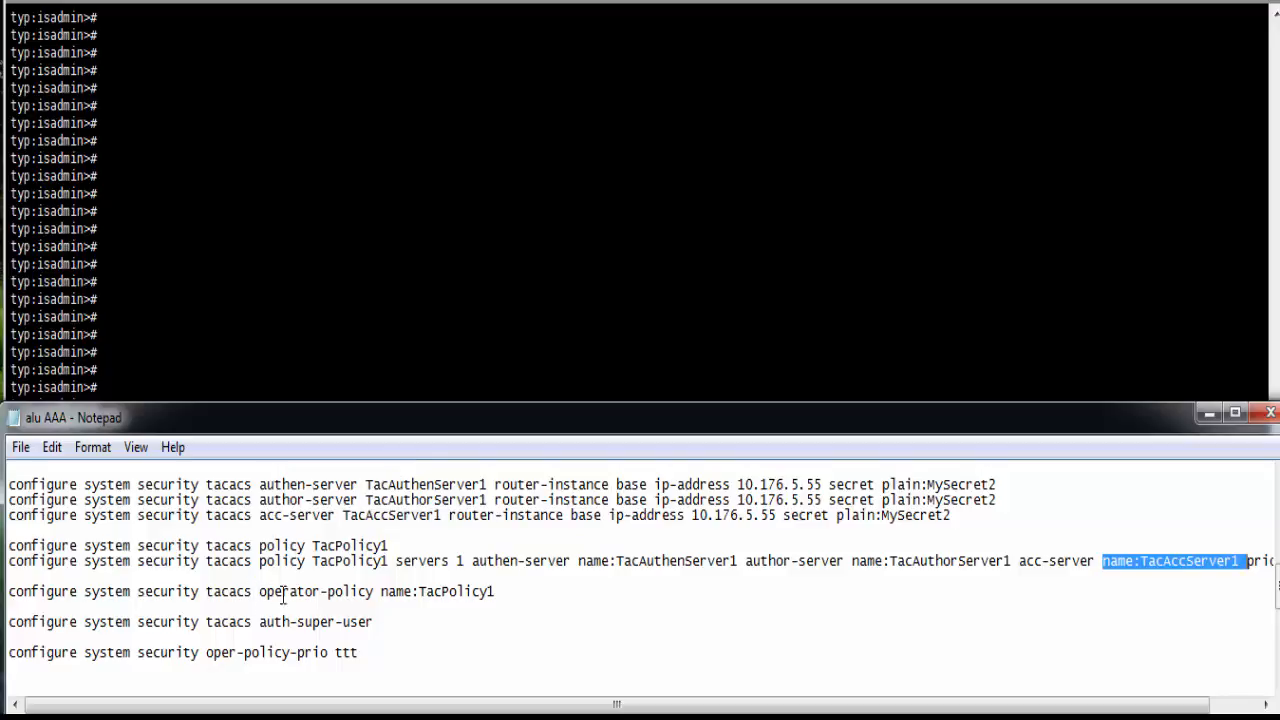
mouse_move(430, 598)
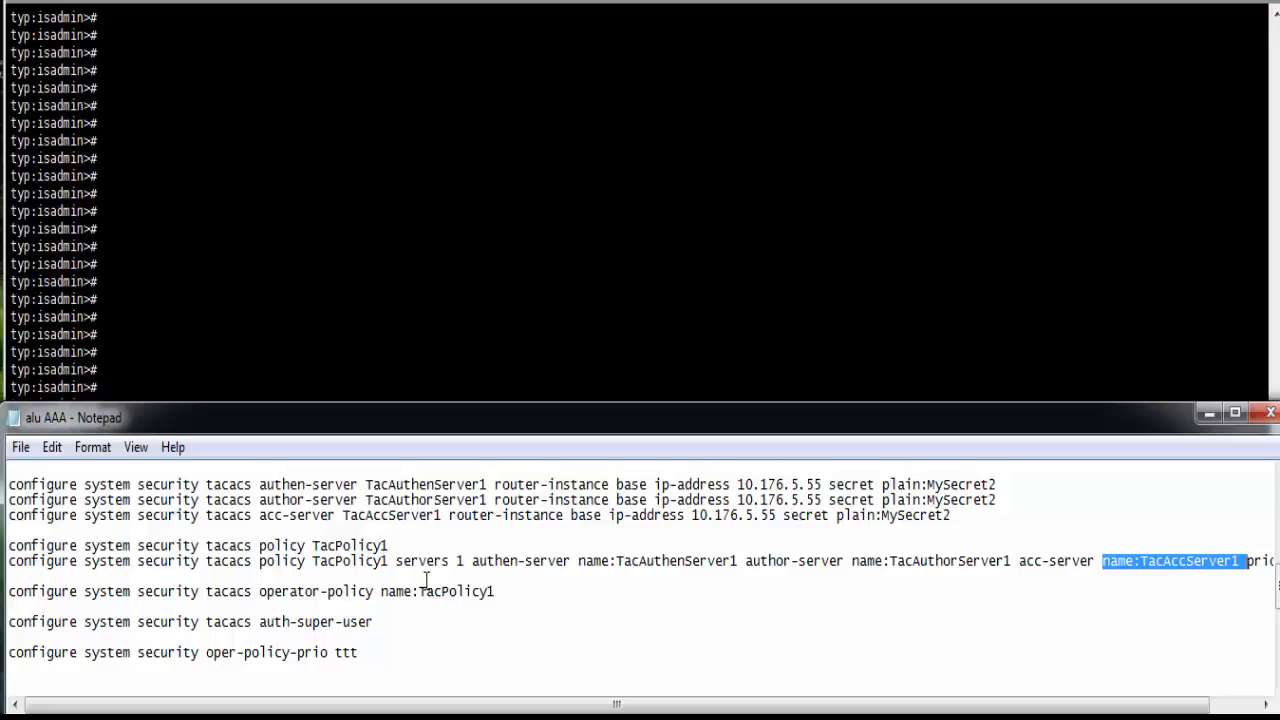
double_click(437, 591)
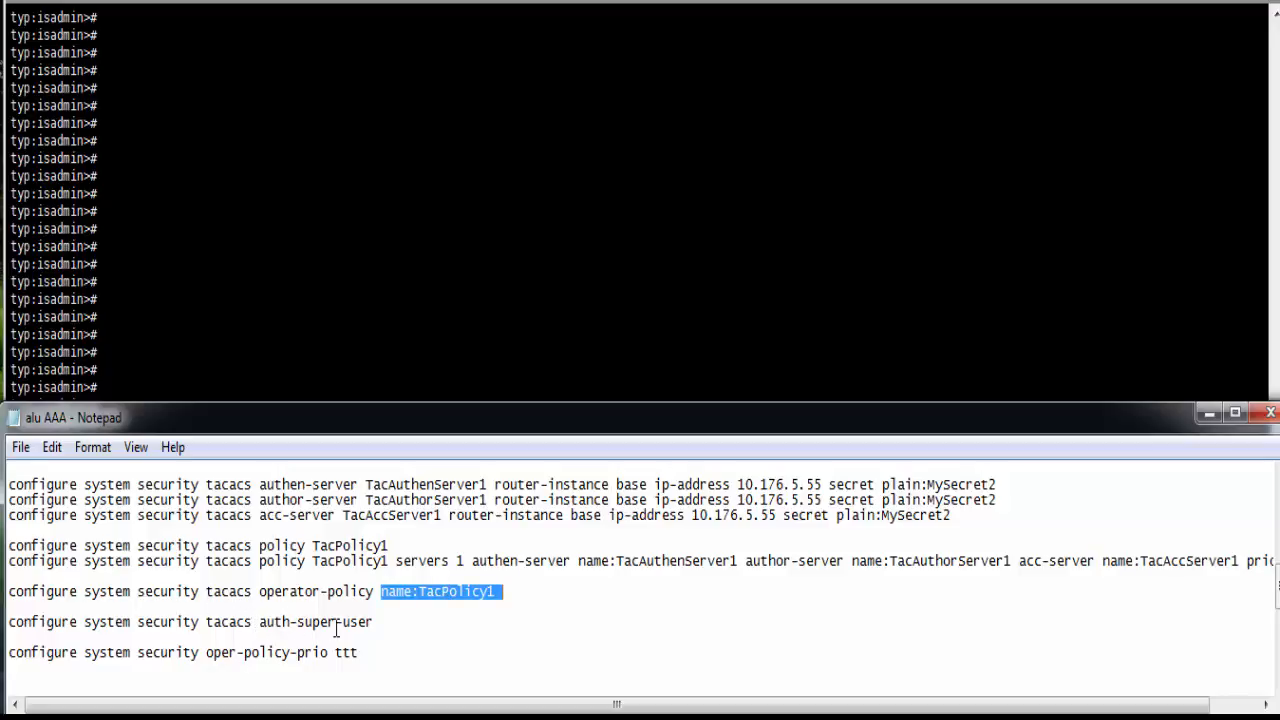
Run 'info configure system security tacacs flat', which shows no TACACS+ configuration yet
type("-")
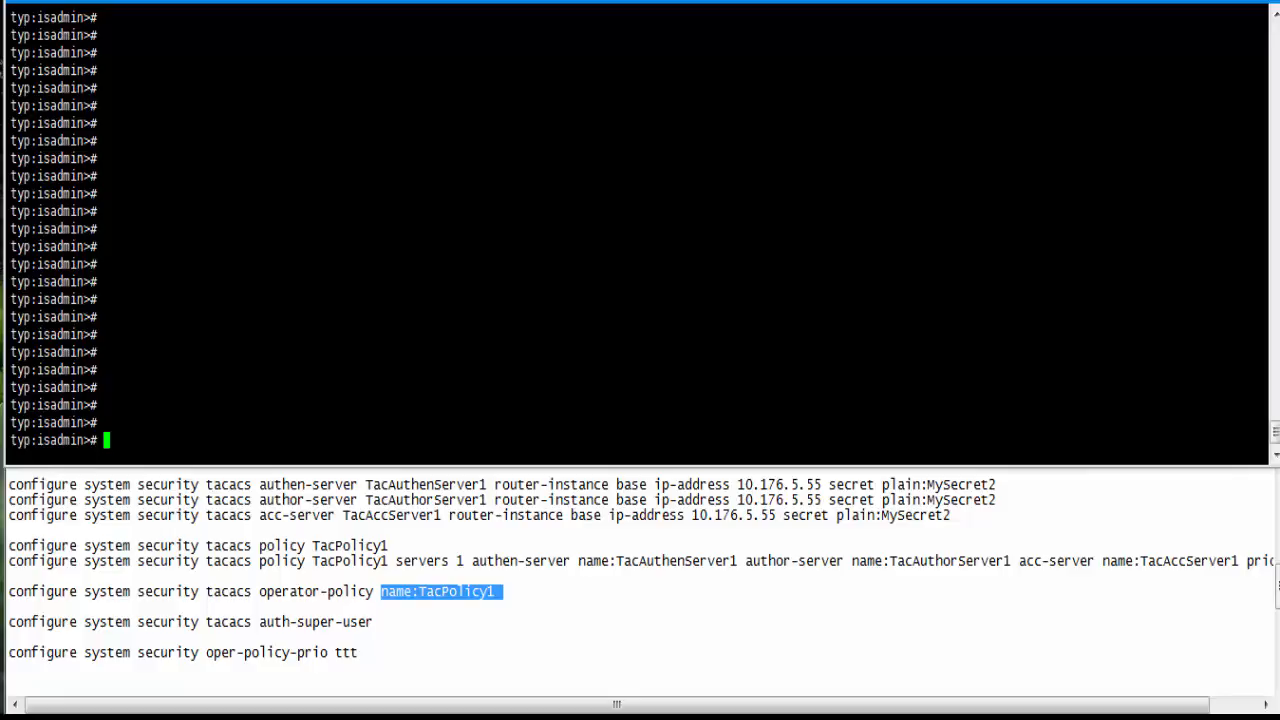
type("info")
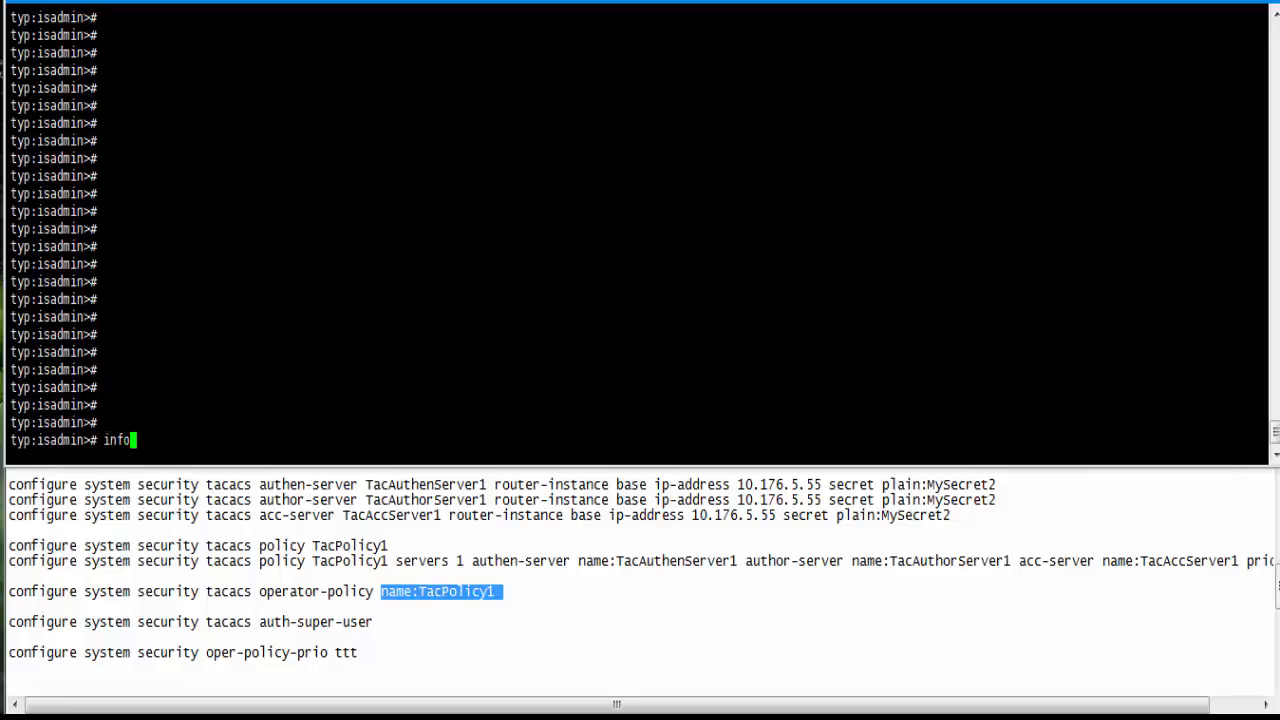
type("c")
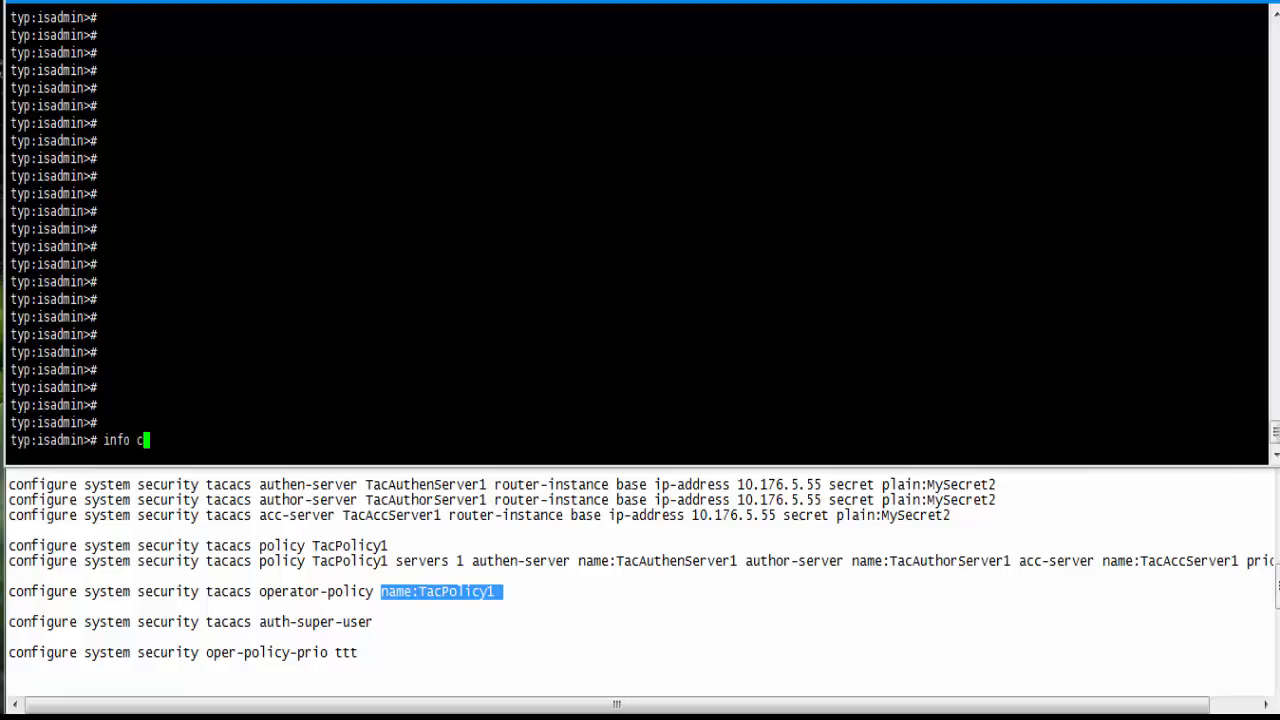
type("onfigure system")
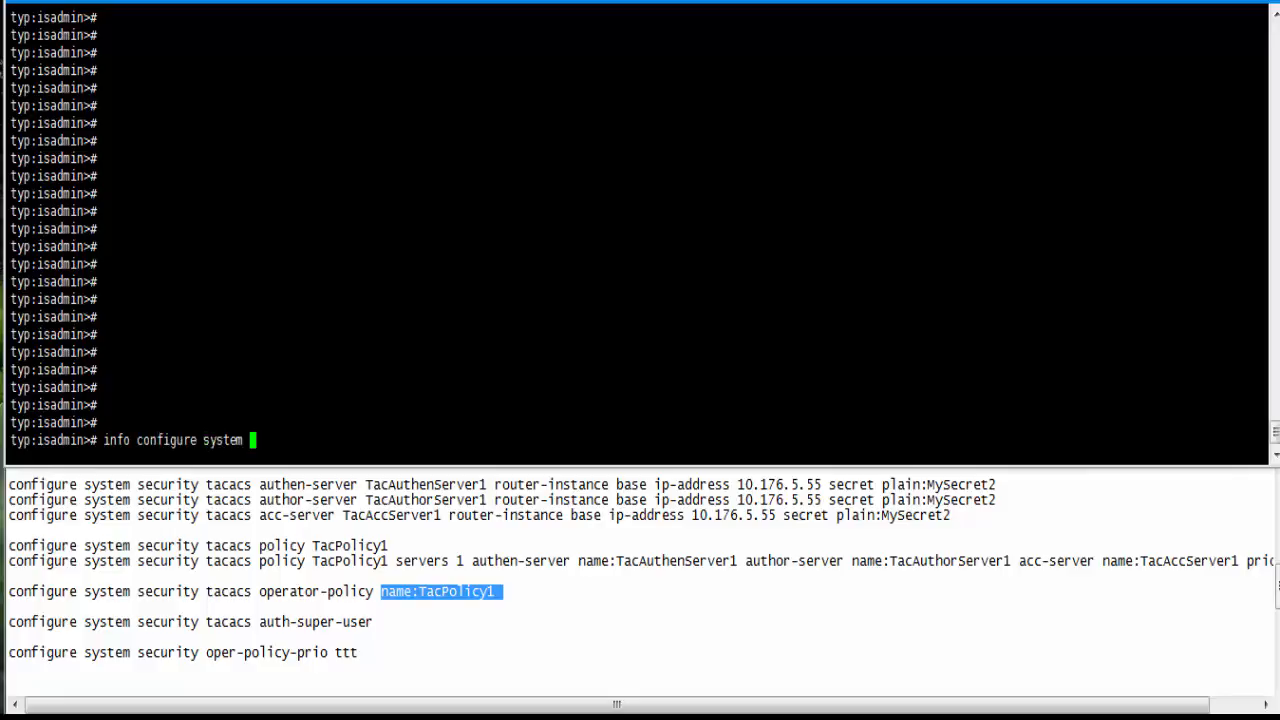
type("security")
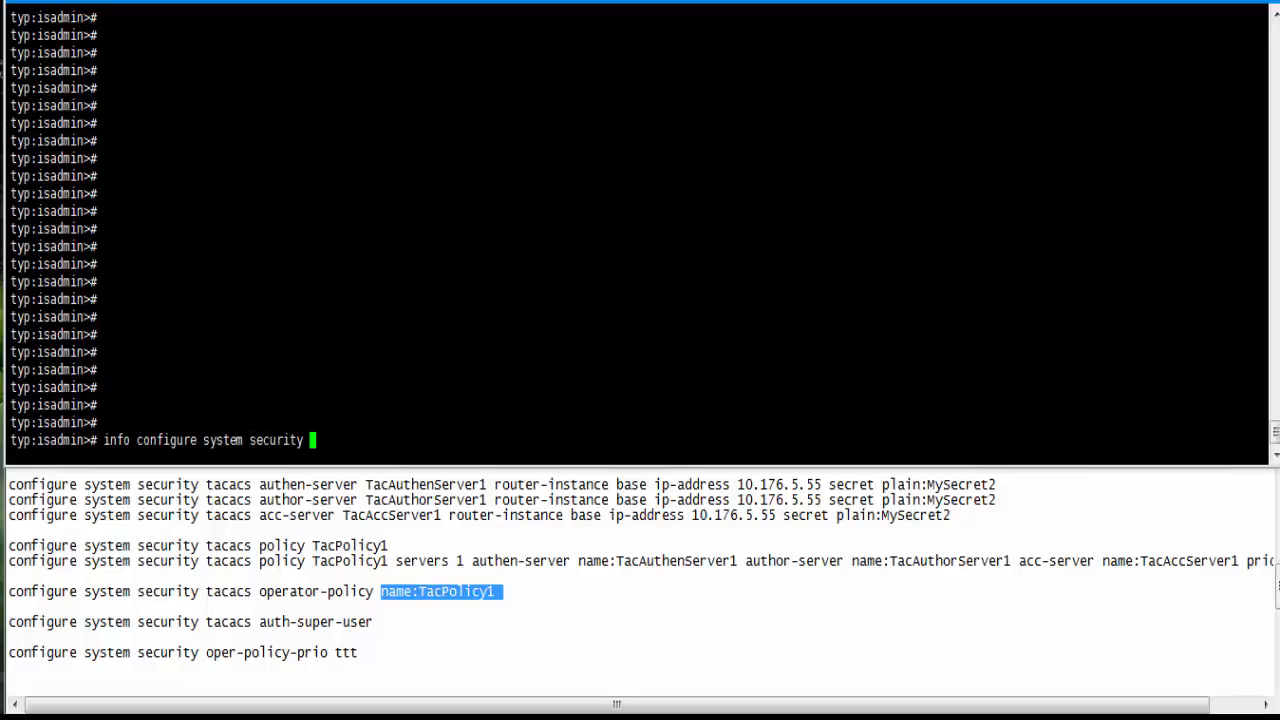
type("tacacs f")
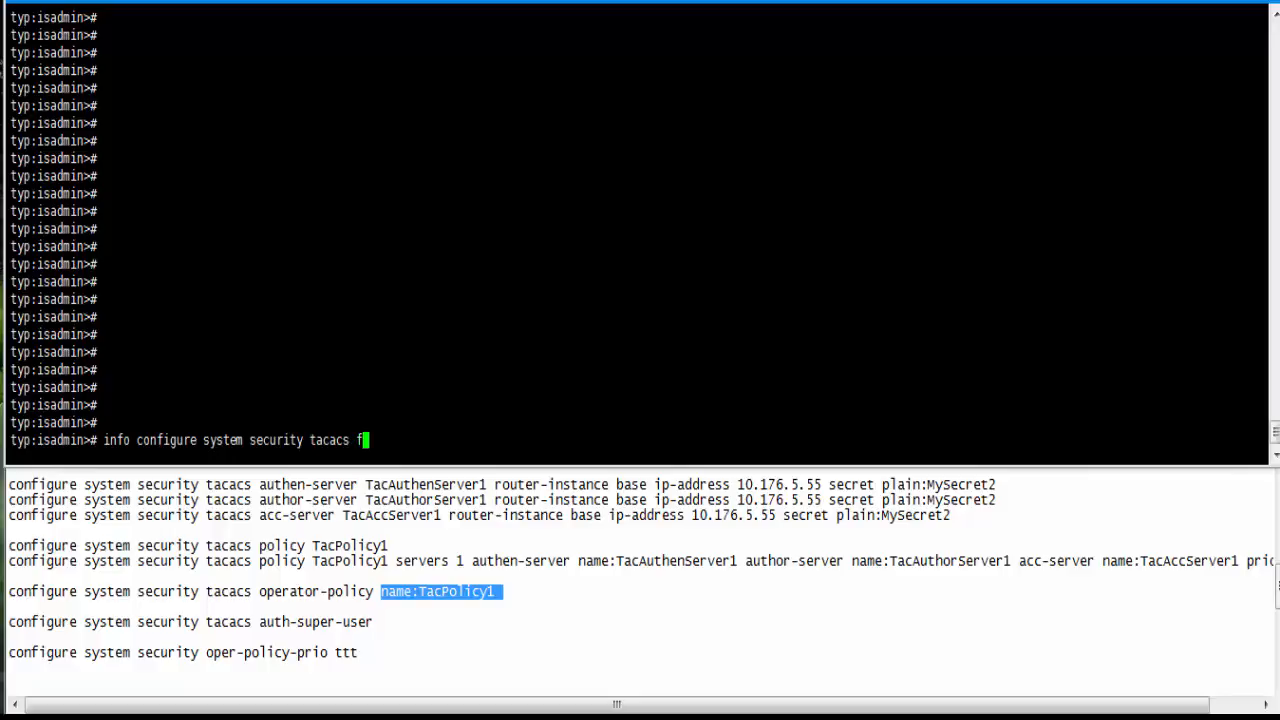
key("Return")
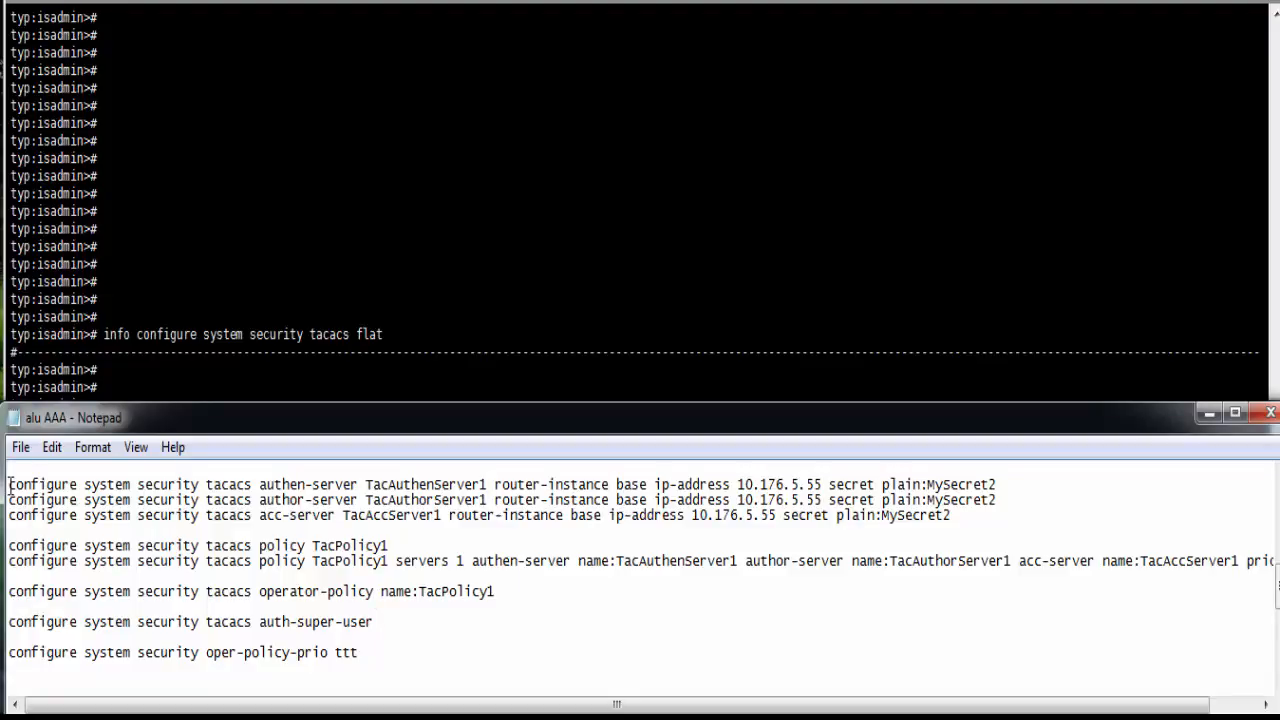
Paste and run the server, TacPolicy1, auth-super-user and oper-policy-prio commands, then 'exit all'
left_click_drag(9, 484, 494, 591)
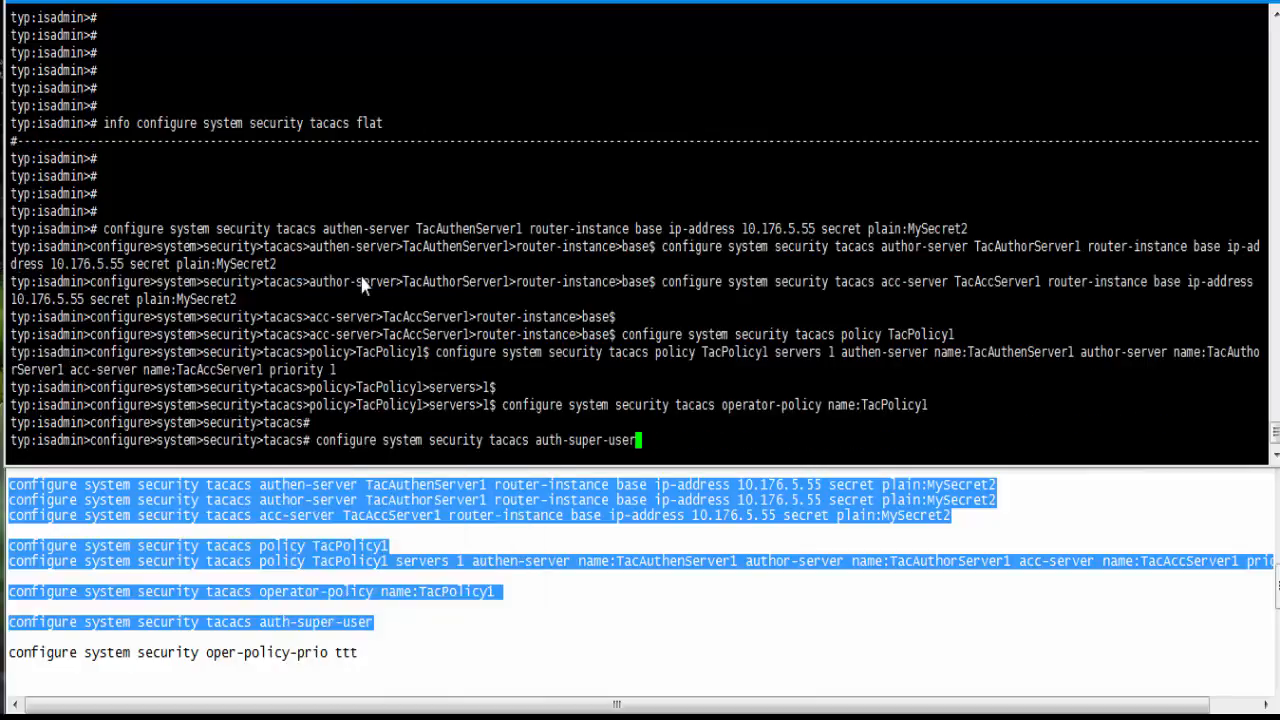
key("Return")
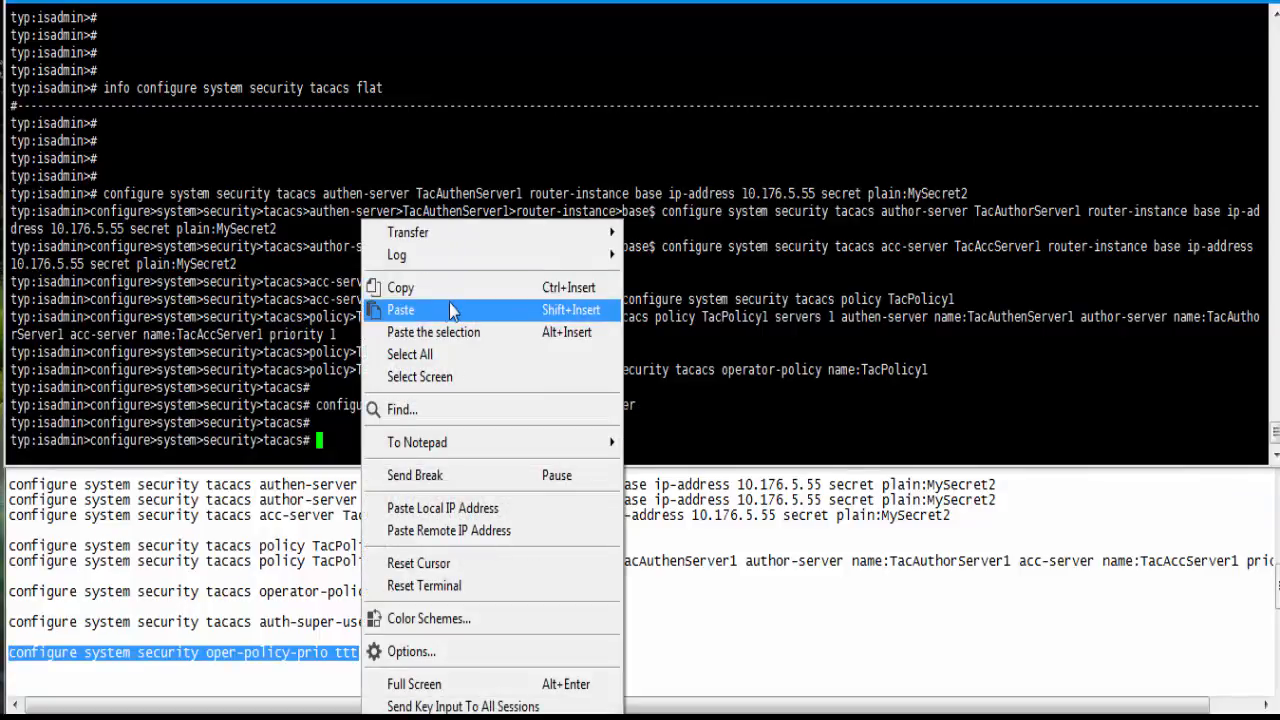
left_click(400, 309)
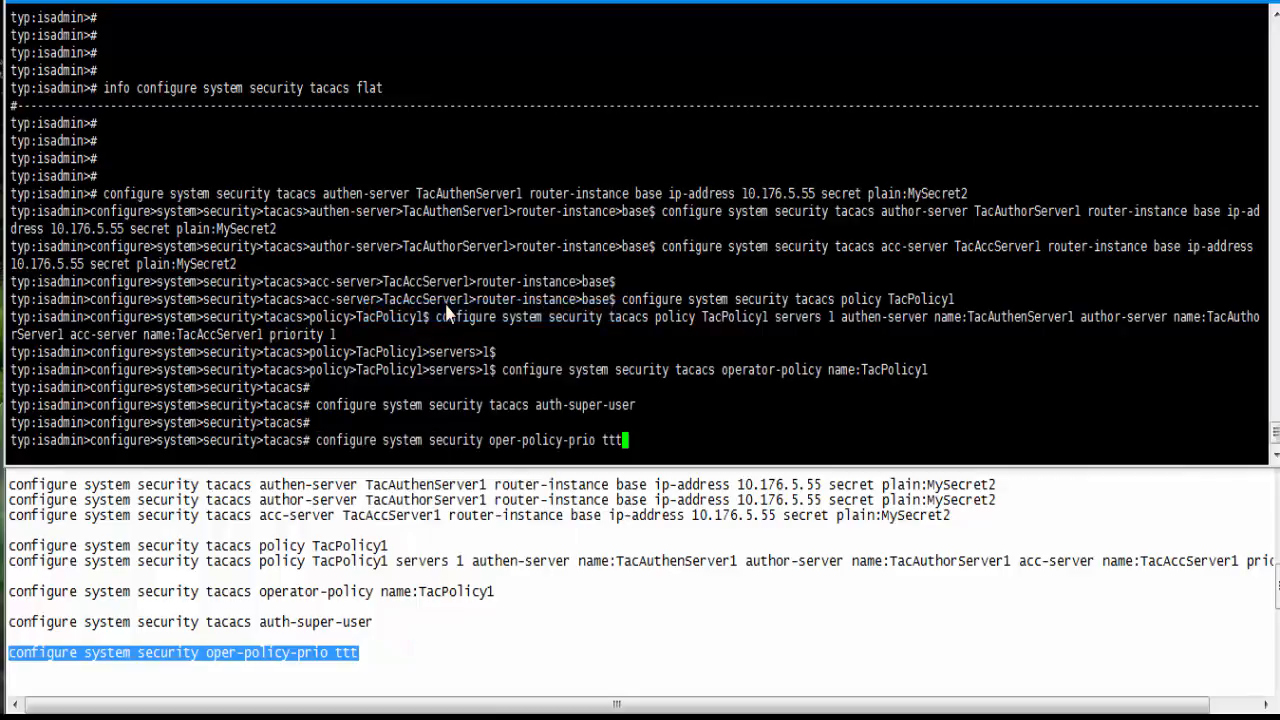
key("Return")
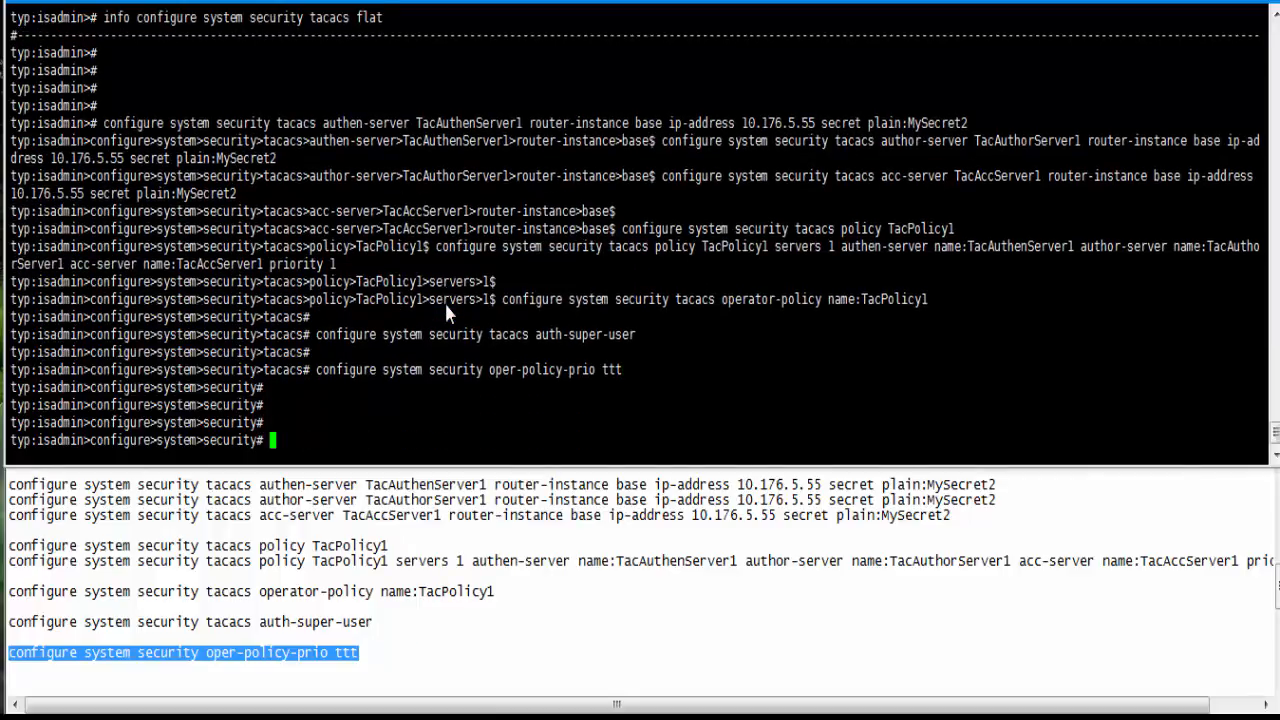
type("exit all")
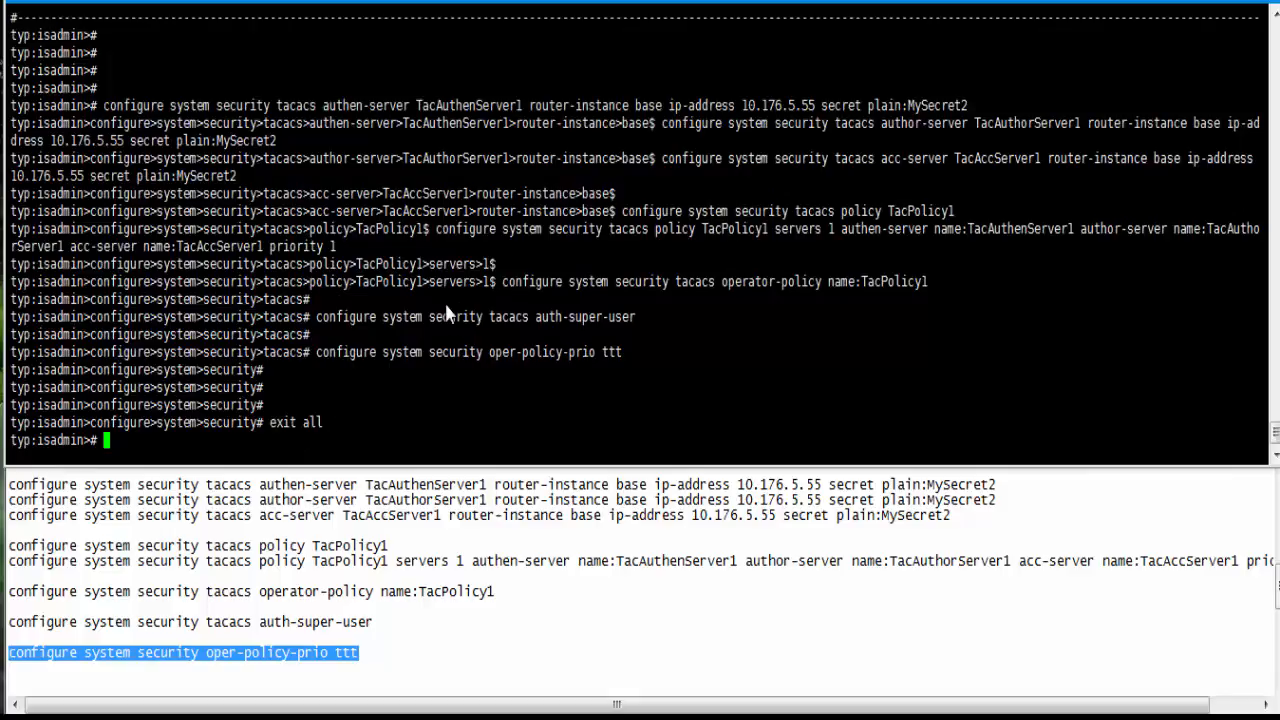
Re-run 'info configure system security tacacs flat' to confirm the three servers, TacPolicy1 and encrypted secrets
type("in")
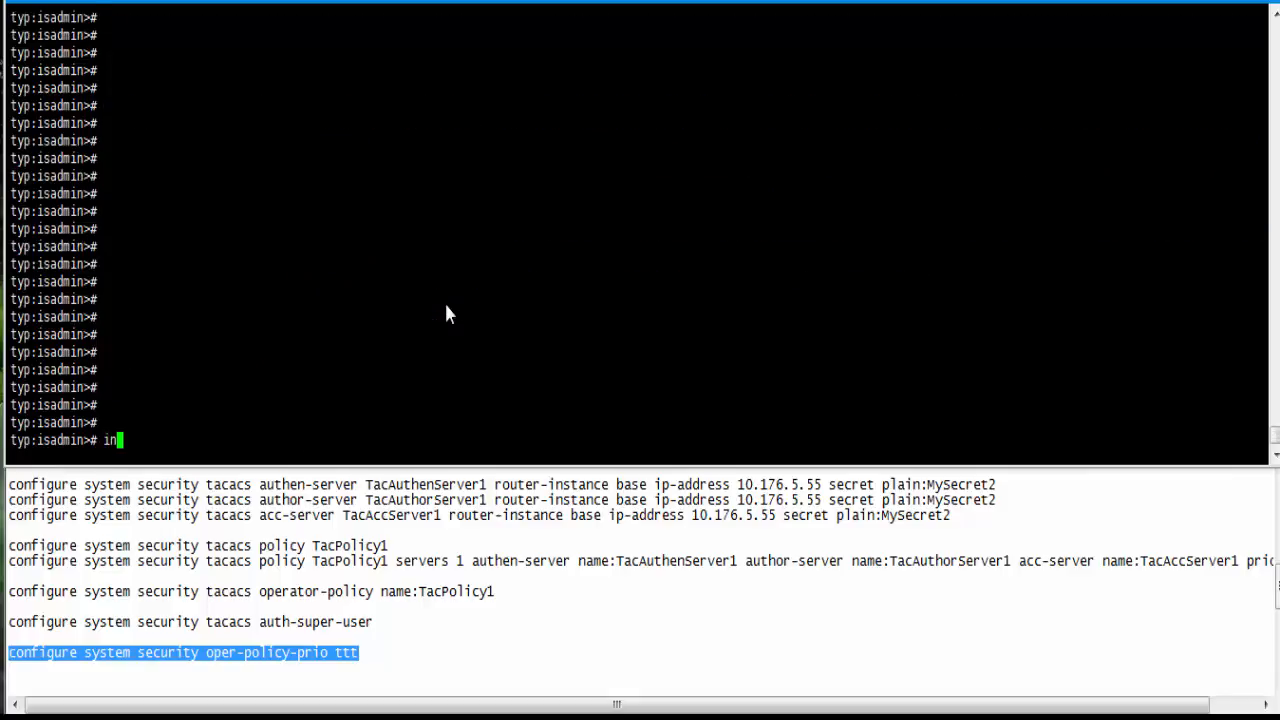
type("fo")
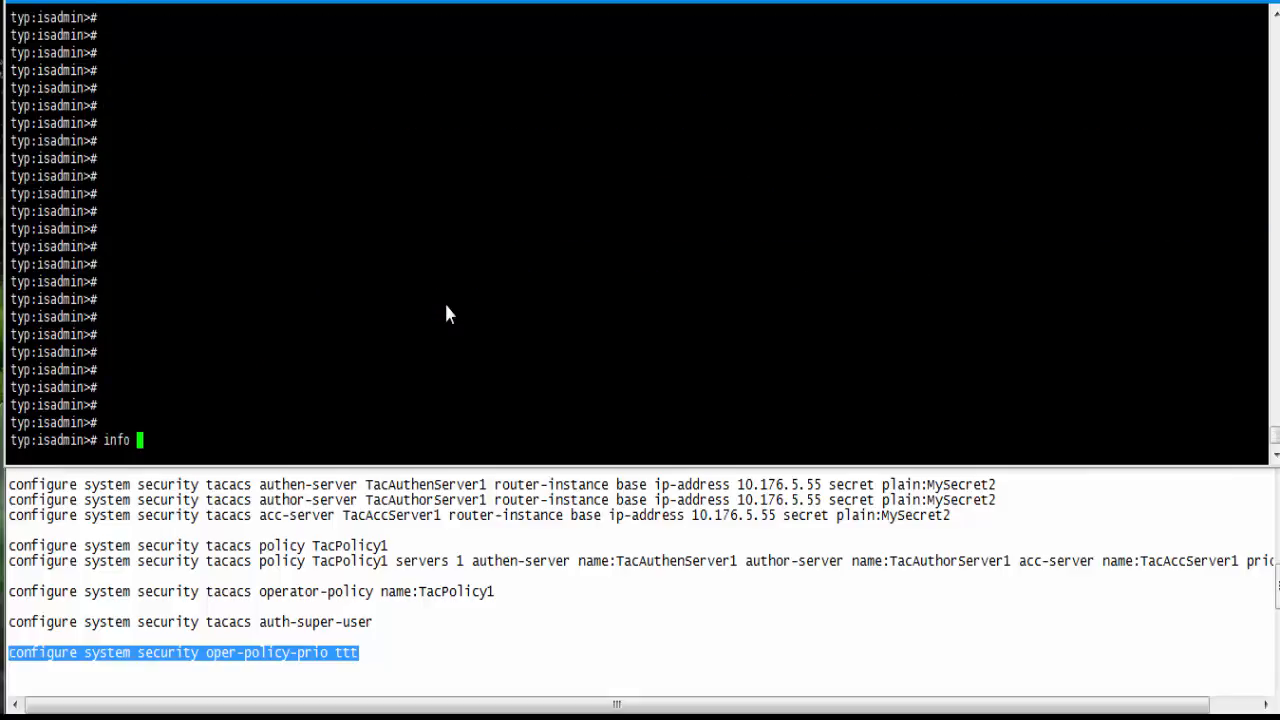
type("configure")
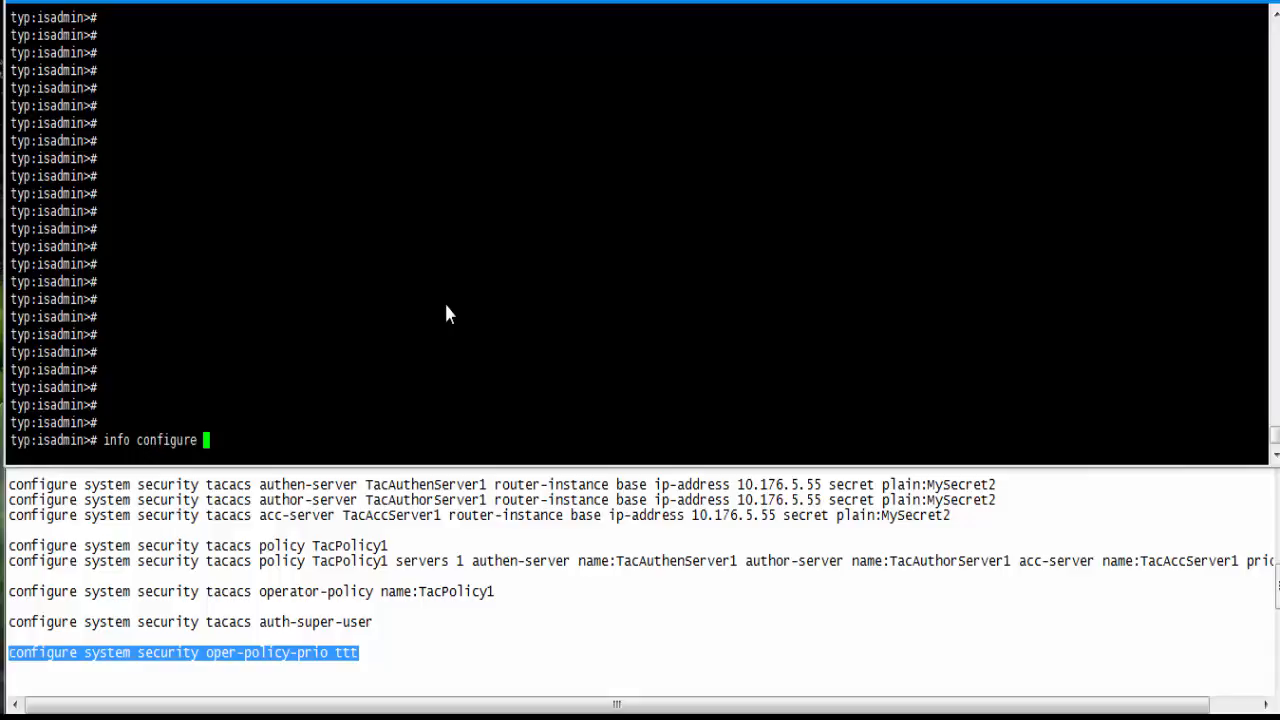
type("system security")
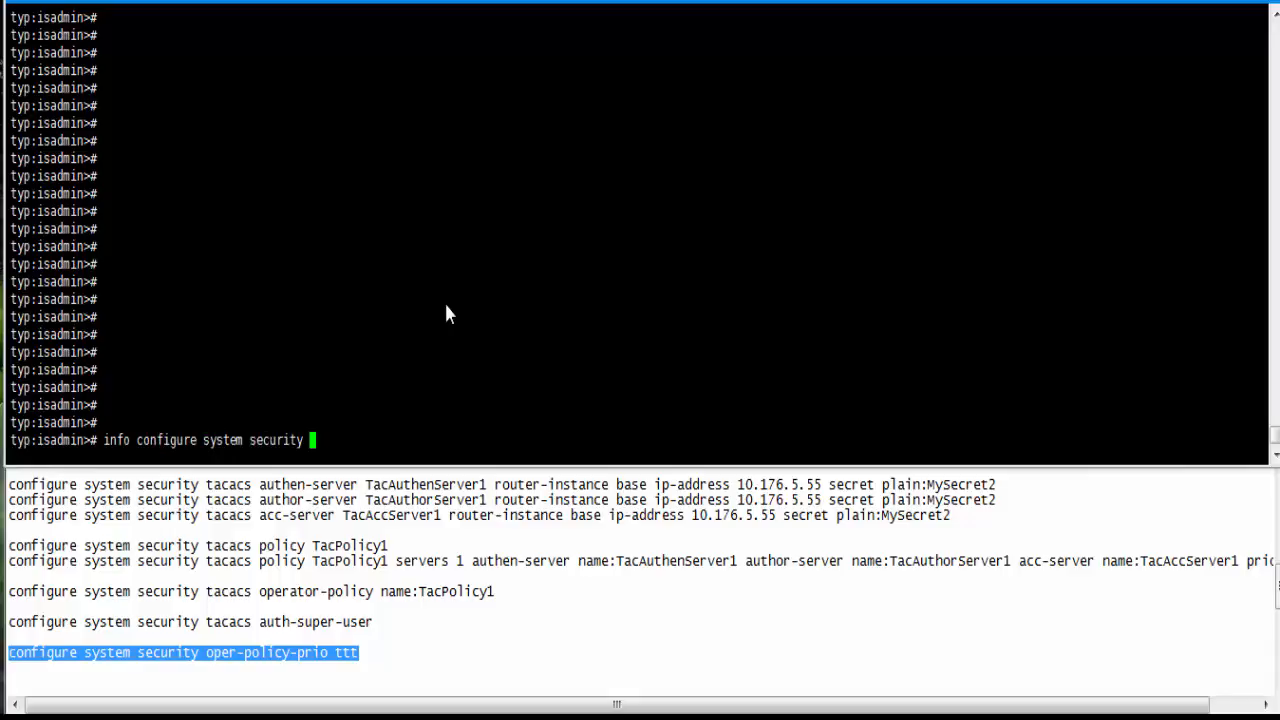
type("tacacs")
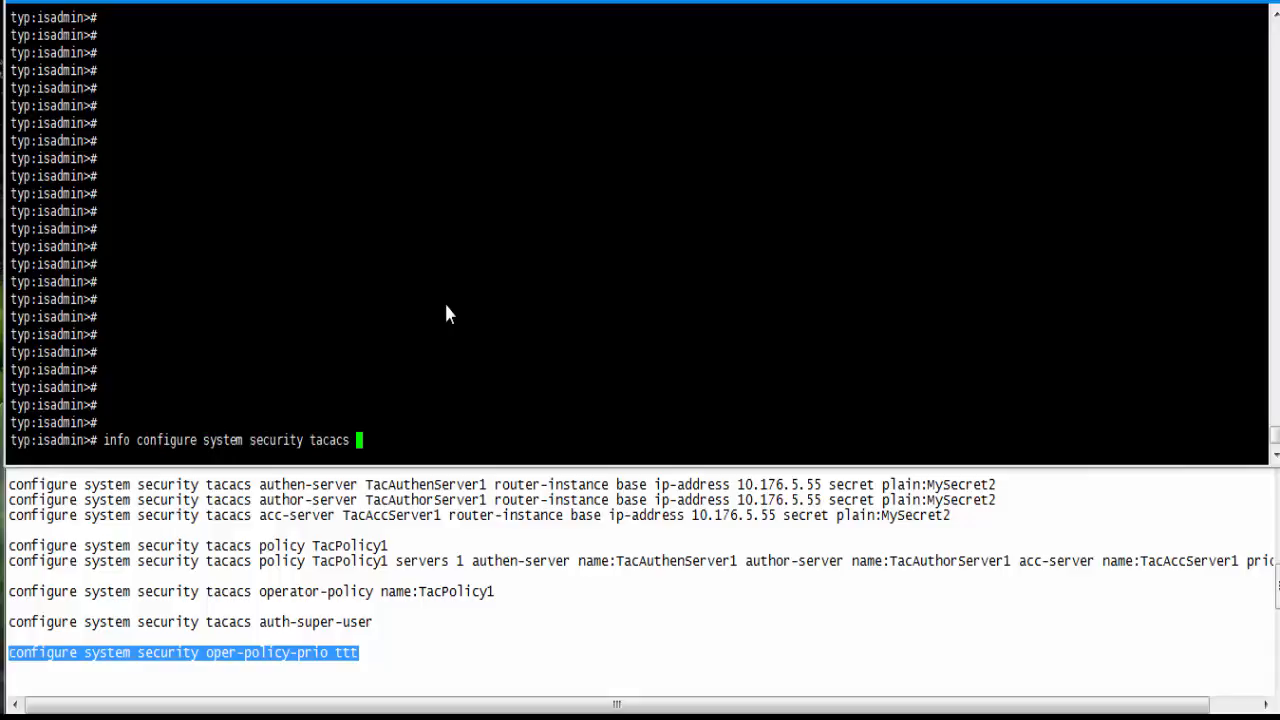
type("flat")
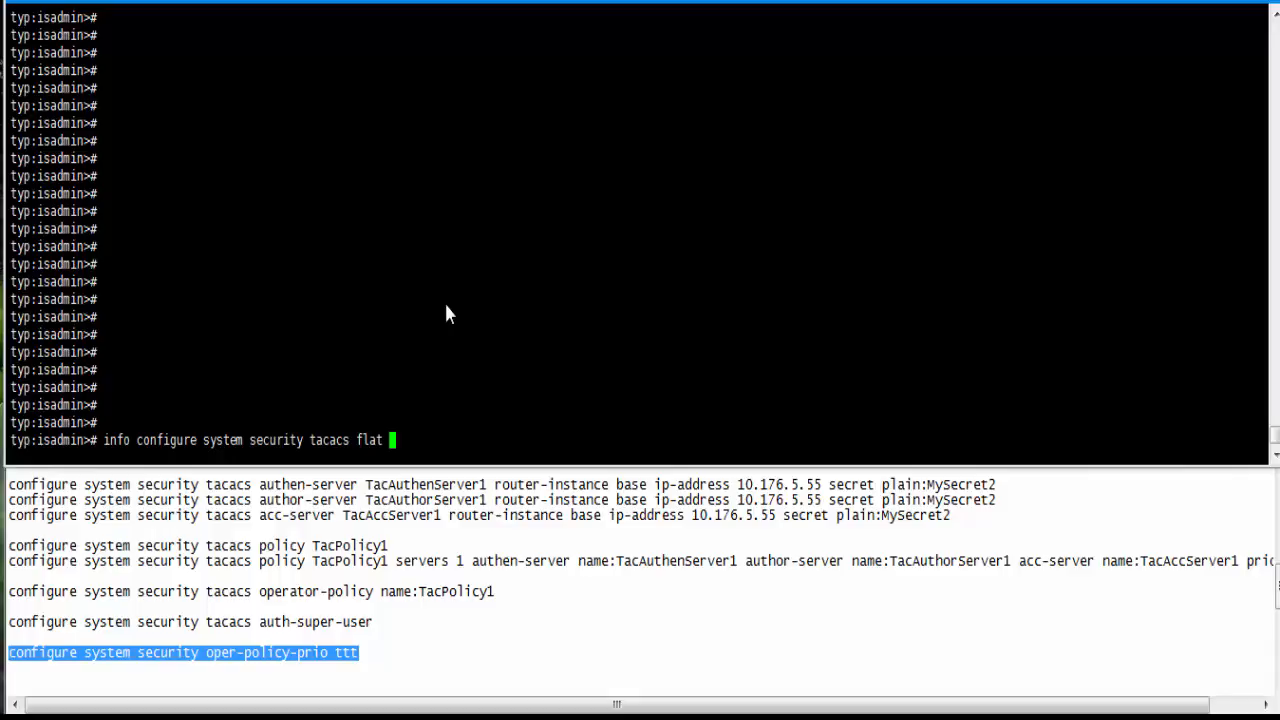
key("Return")
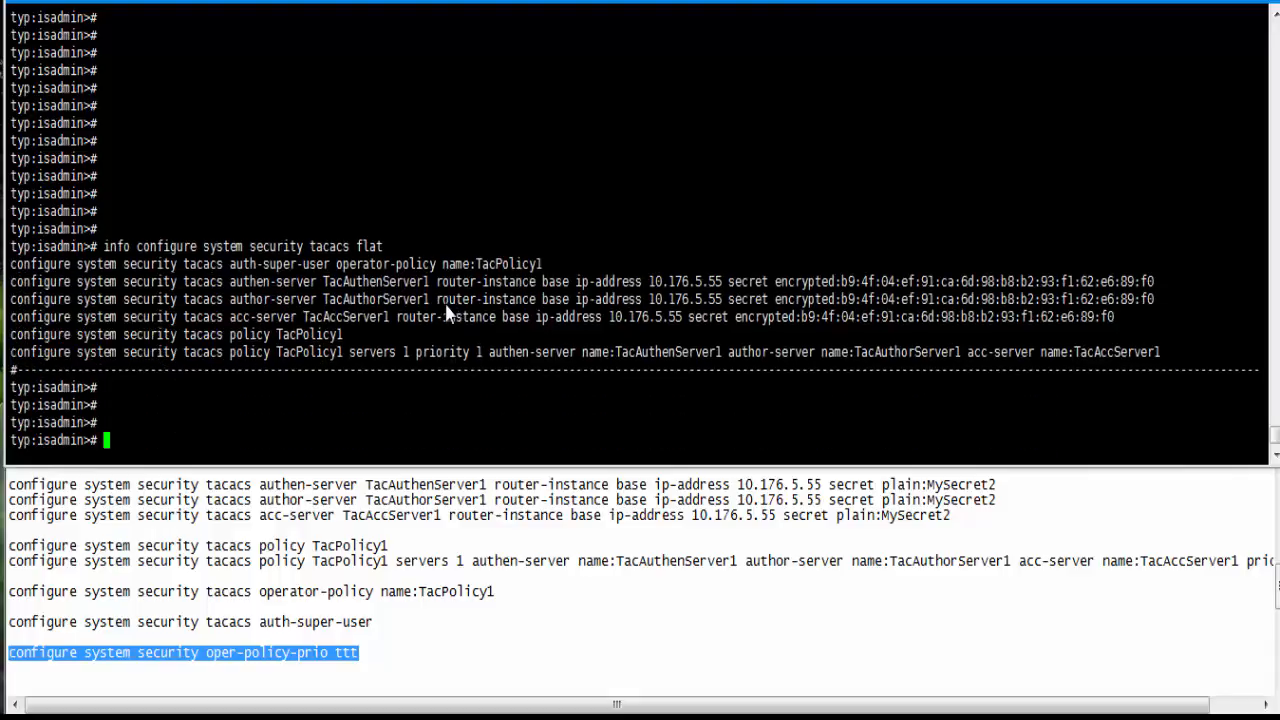